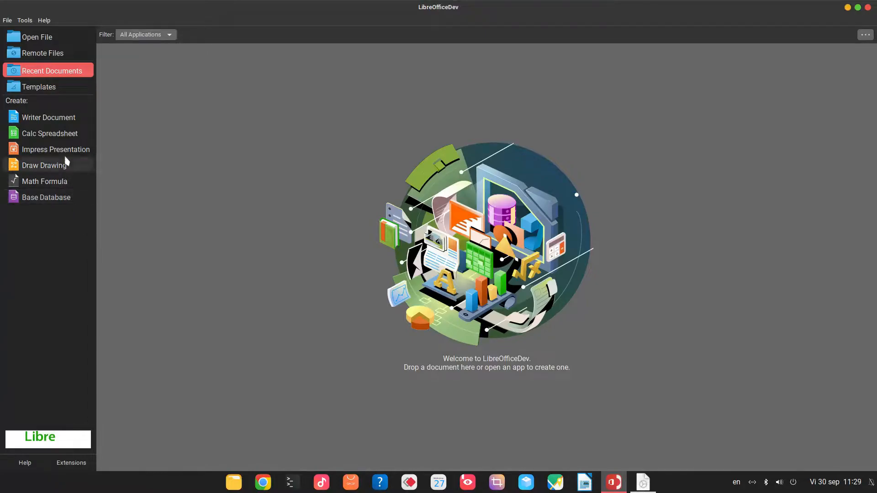
{"action": "mouse_move", "coordinate": [144, 137]}
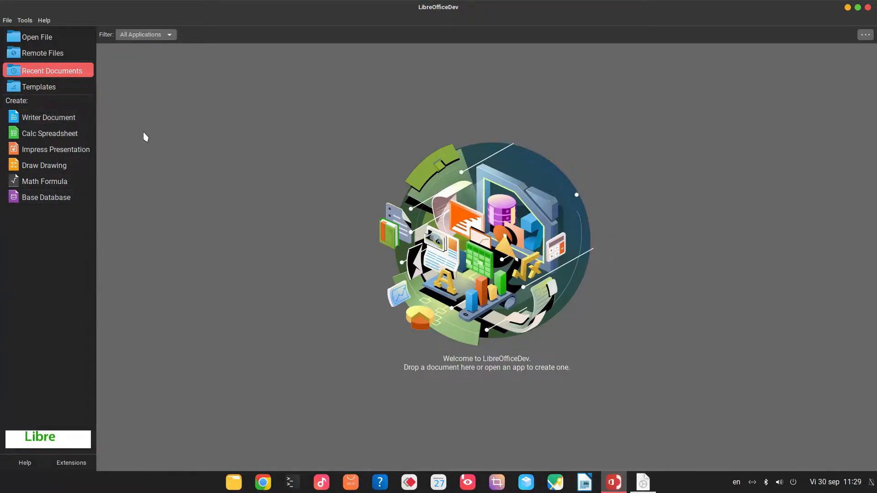
{"action": "mouse_move", "coordinate": [158, 149]}
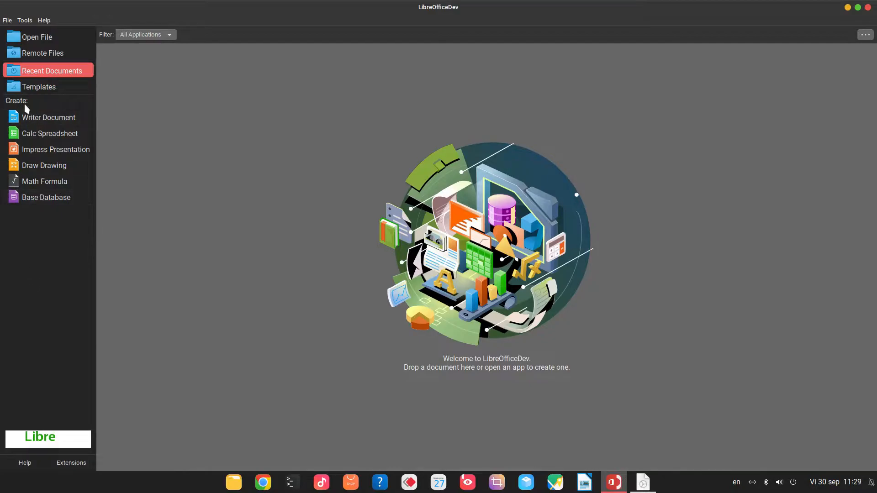
{"action": "mouse_move", "coordinate": [49, 118]}
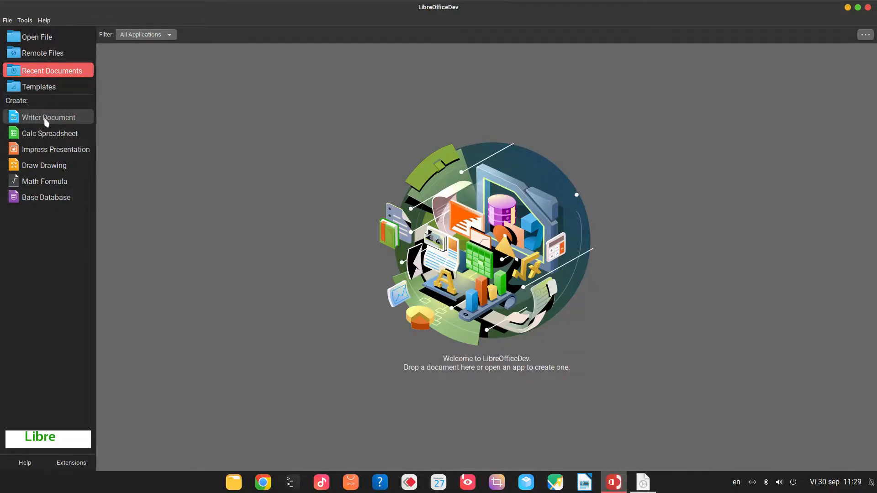
Create a new Writer document with the pasted story paragraph set to justified alignment.
{"action": "left_click", "coordinate": [48, 118]}
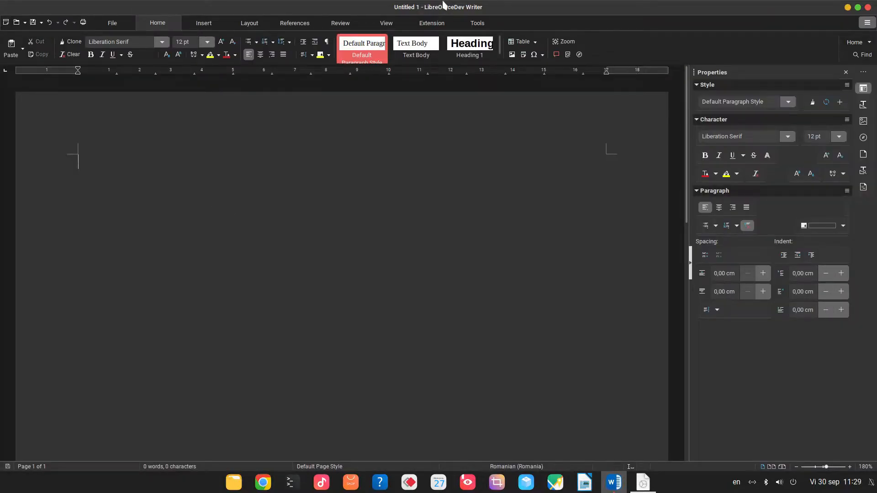
{"action": "mouse_move", "coordinate": [196, 181]}
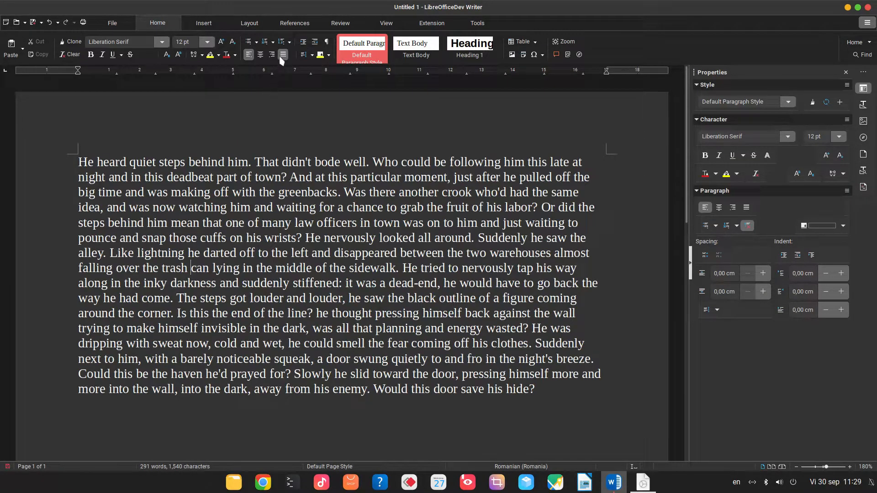
{"action": "left_click", "coordinate": [284, 54]}
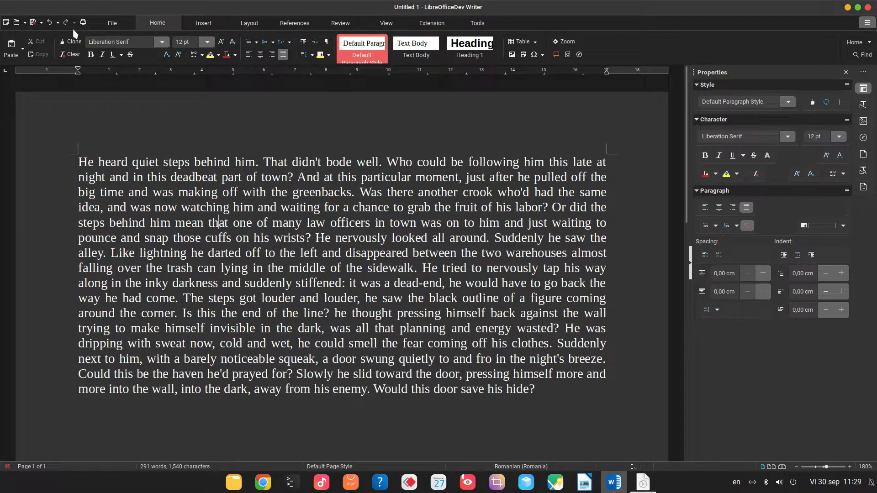
Reach the Save As dialog from the File commands.
{"action": "left_click", "coordinate": [111, 22]}
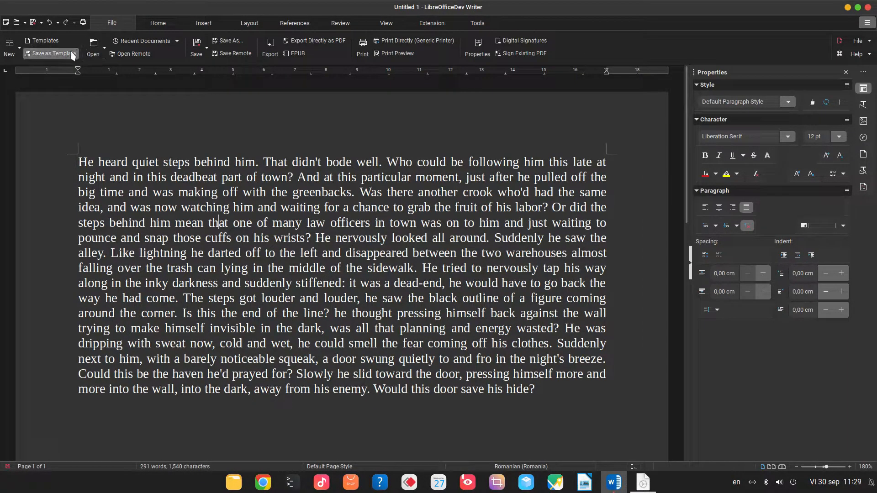
{"action": "mouse_move", "coordinate": [179, 56]}
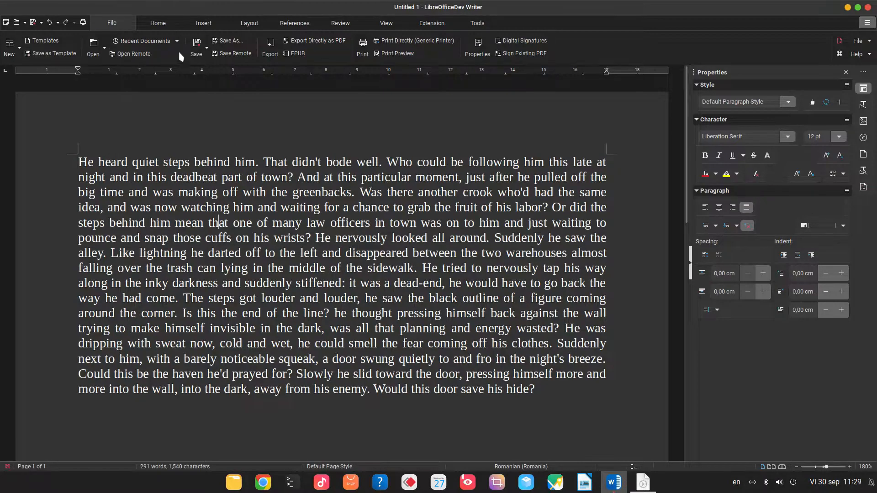
{"action": "left_click", "coordinate": [226, 40]}
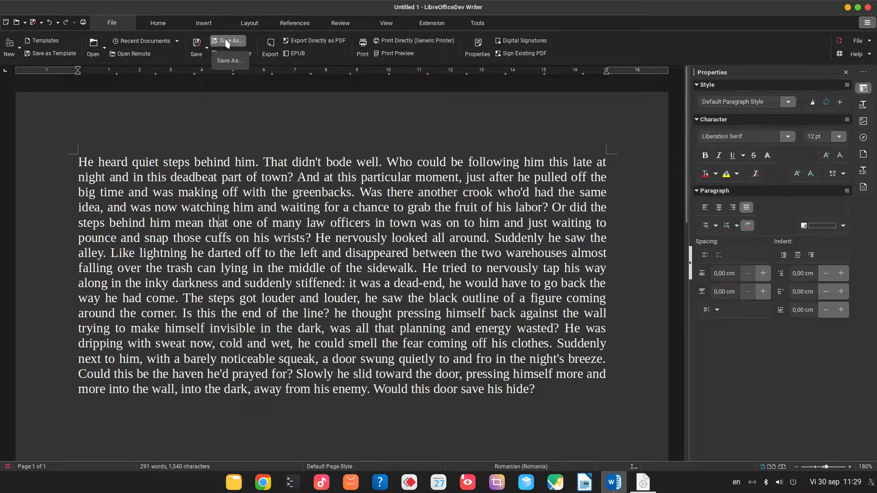
{"action": "left_click", "coordinate": [198, 44]}
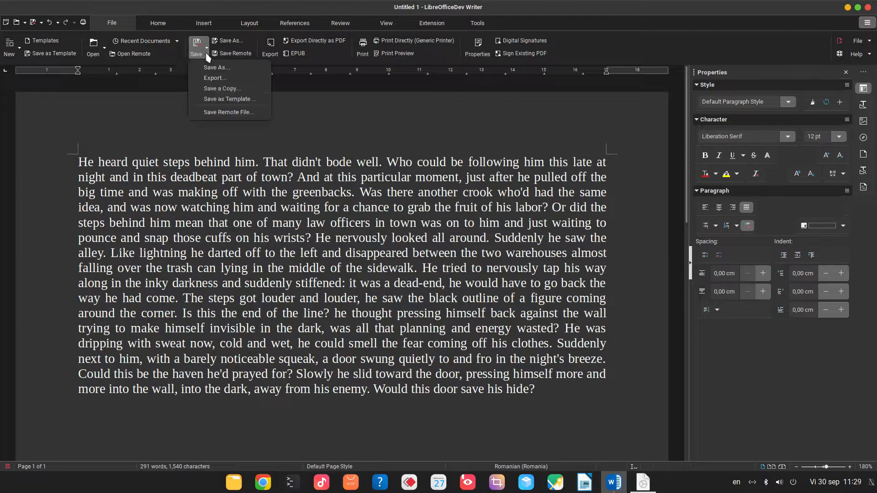
{"action": "mouse_move", "coordinate": [214, 78]}
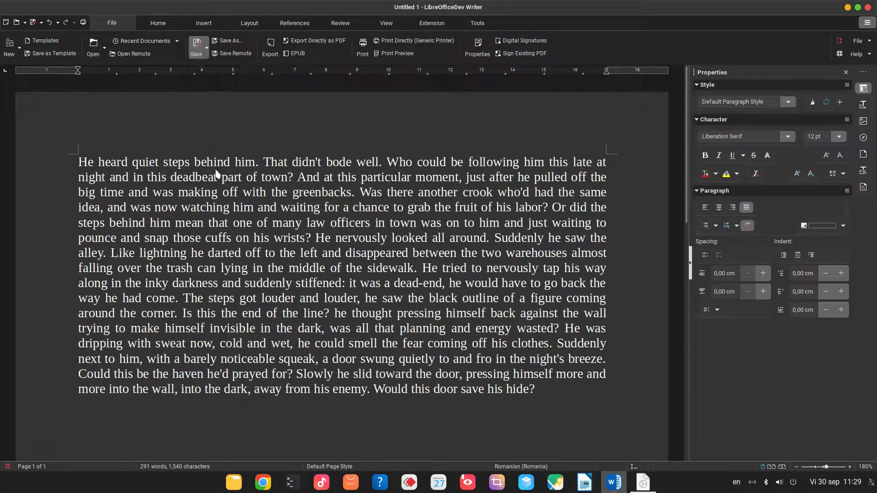
{"action": "left_click", "coordinate": [205, 44]}
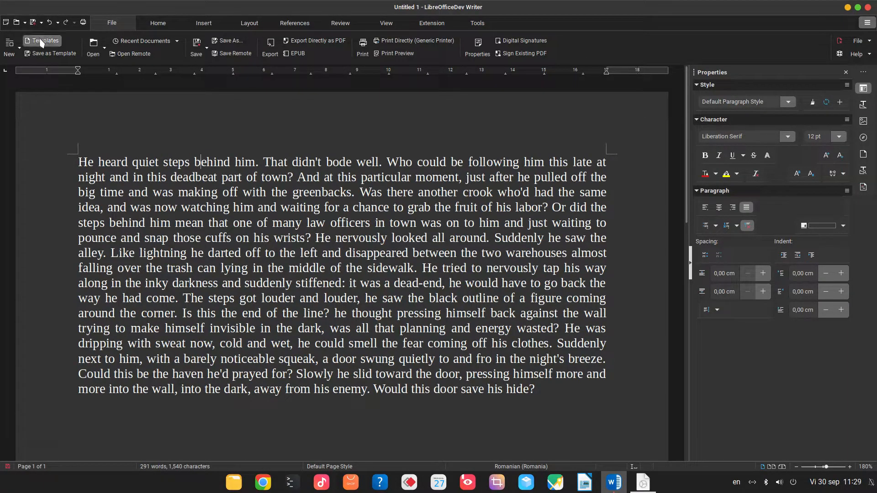
{"action": "left_click", "coordinate": [228, 40]}
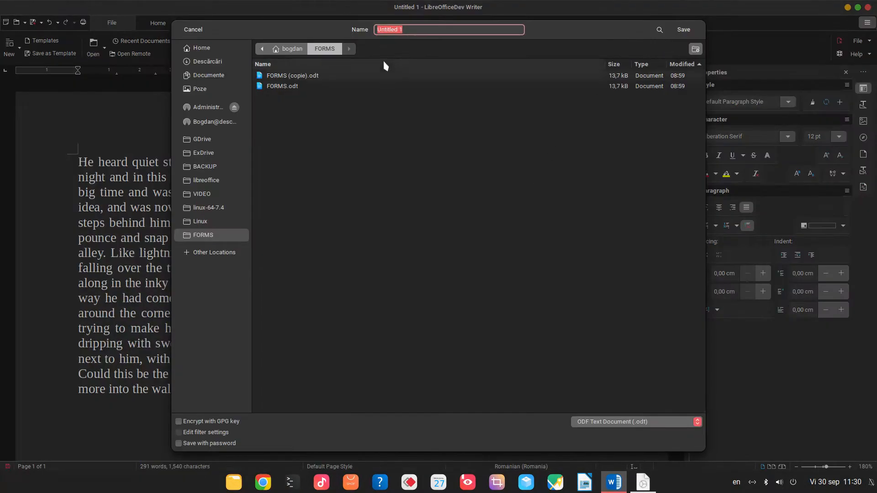
Save the document in the FORMS folder as the ODF text file 'My new document'.
{"action": "type", "text": "Mu"}
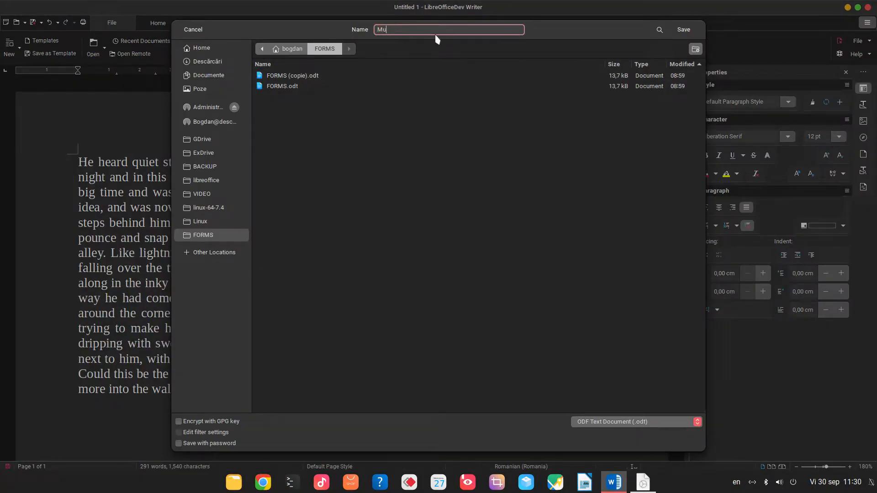
{"action": "type", "text": "y new document"}
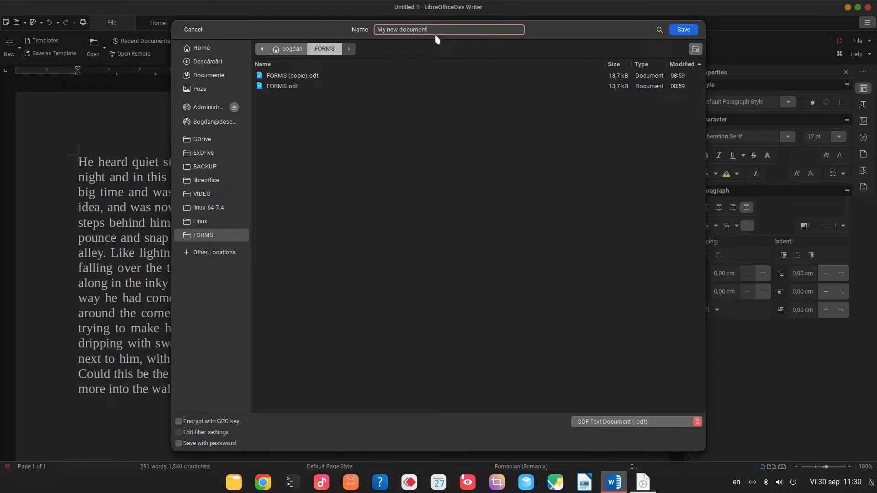
{"action": "left_click", "coordinate": [682, 30]}
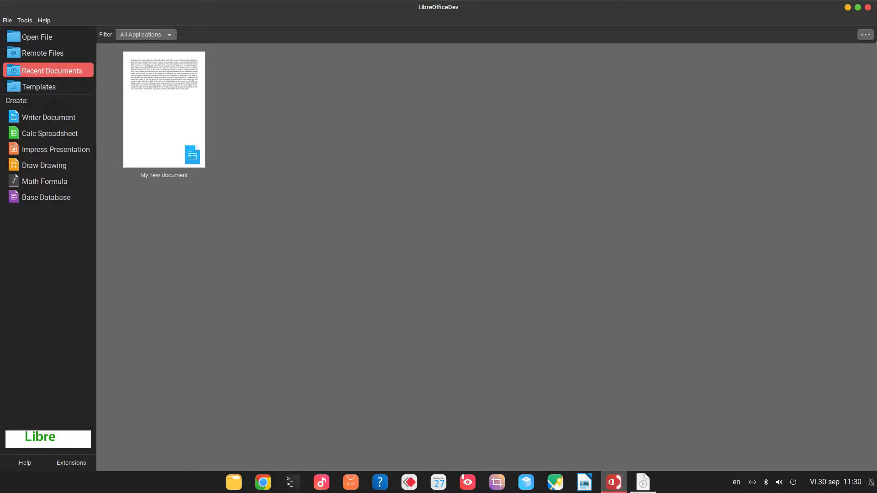
Return to the Start Center and reopen 'My new document.odt' from Recent Documents.
{"action": "left_click", "coordinate": [864, 34]}
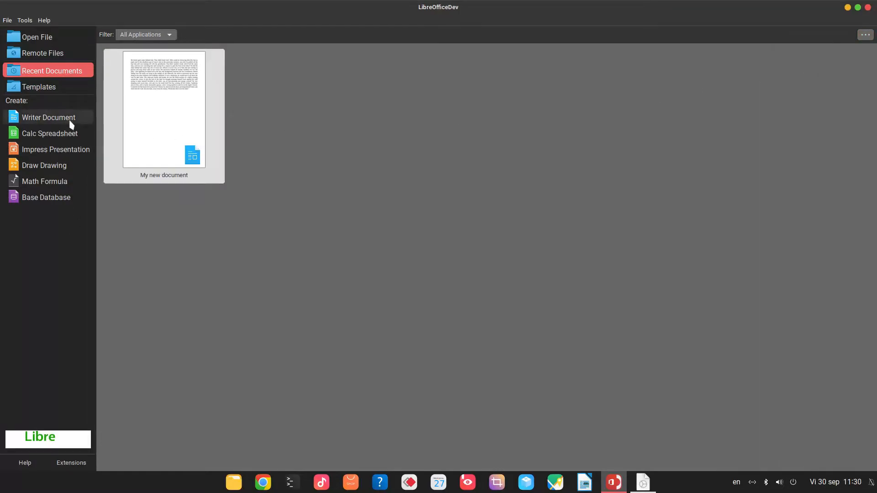
{"action": "left_click", "coordinate": [49, 118]}
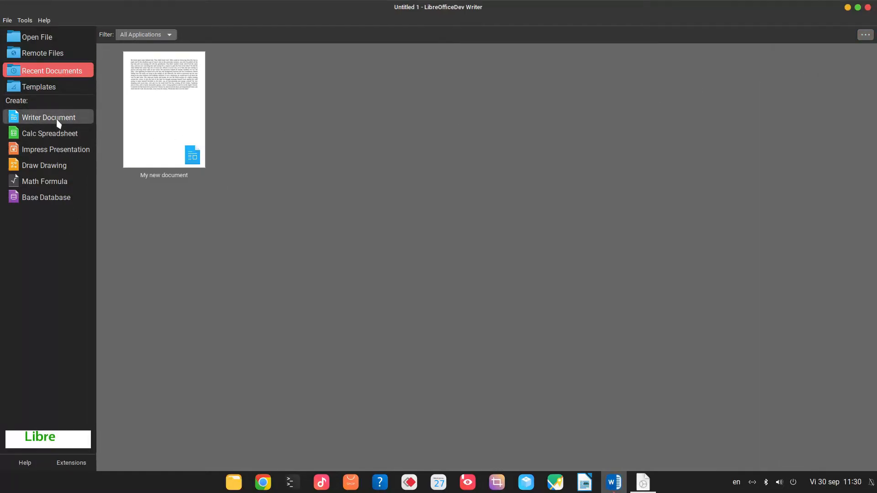
{"action": "left_click", "coordinate": [48, 118]}
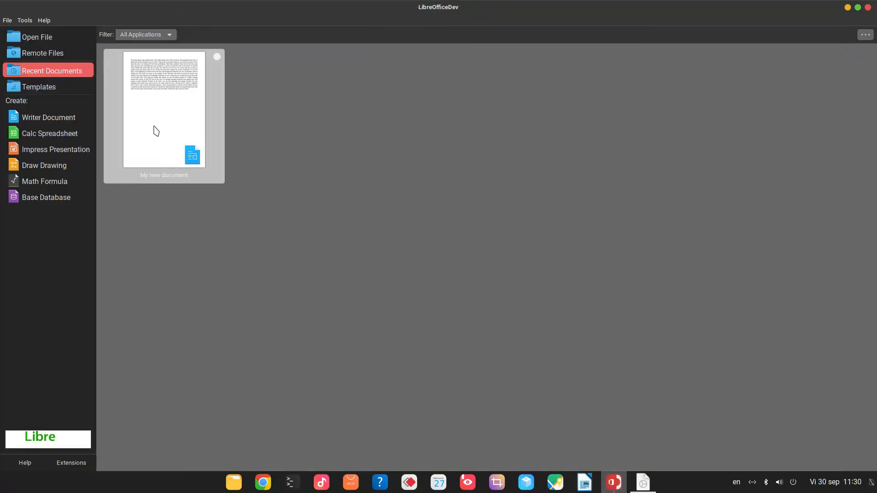
{"action": "double_click", "coordinate": [163, 108]}
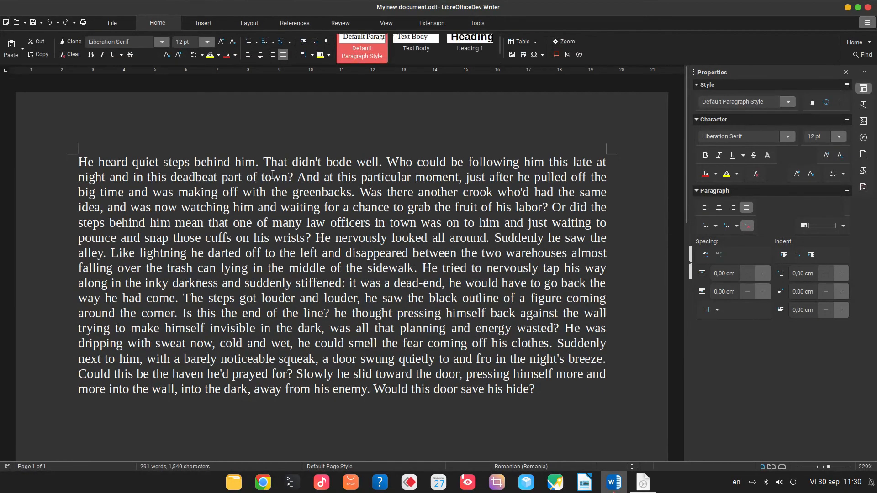